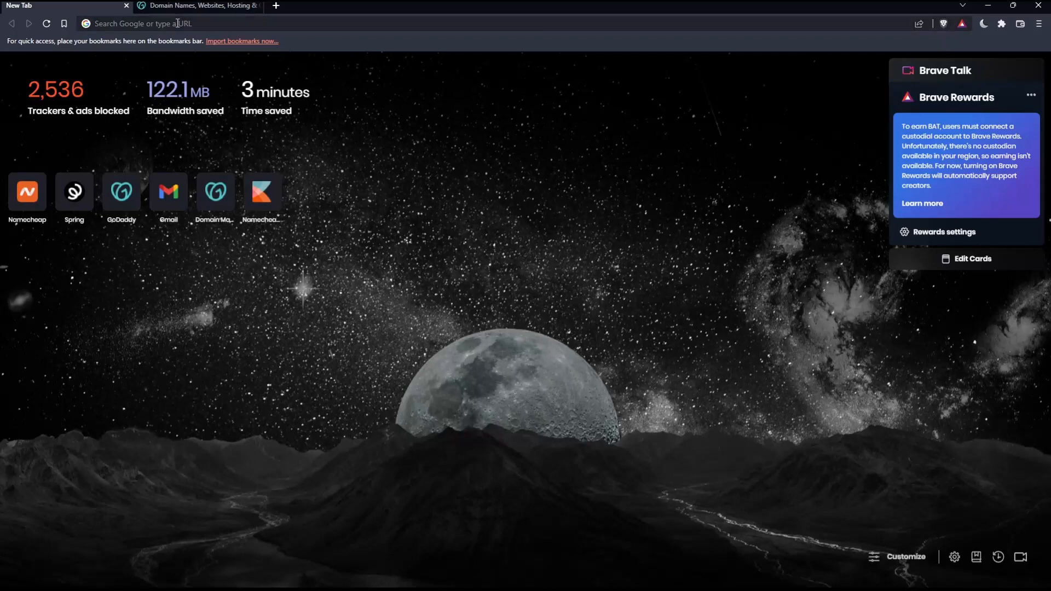
Enter 'go' in the new tab's address bar to reach the GoDaddy home page
type("godaddy.com")
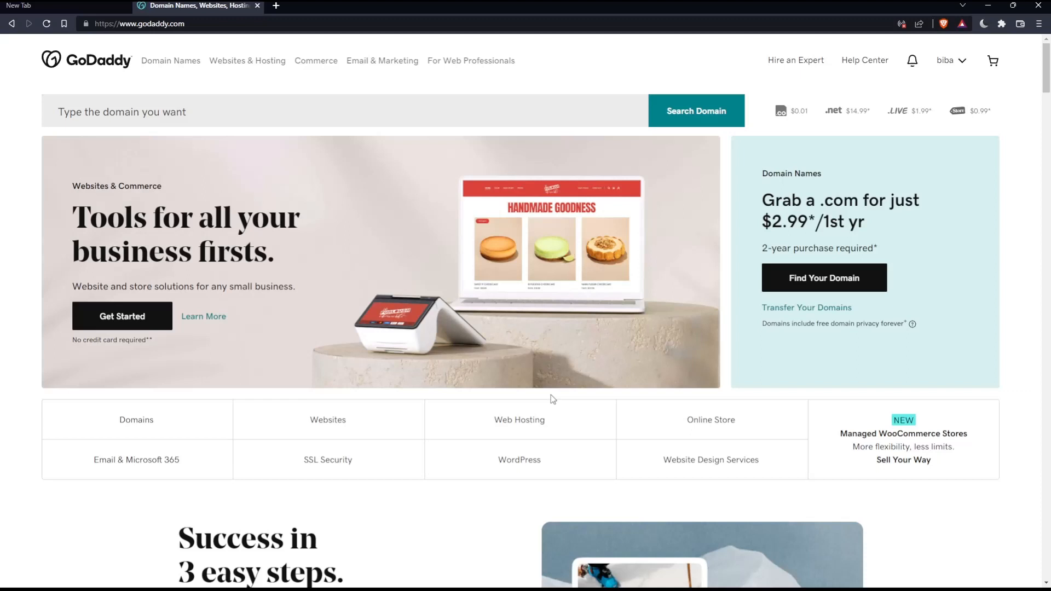
mouse_move(232, 142)
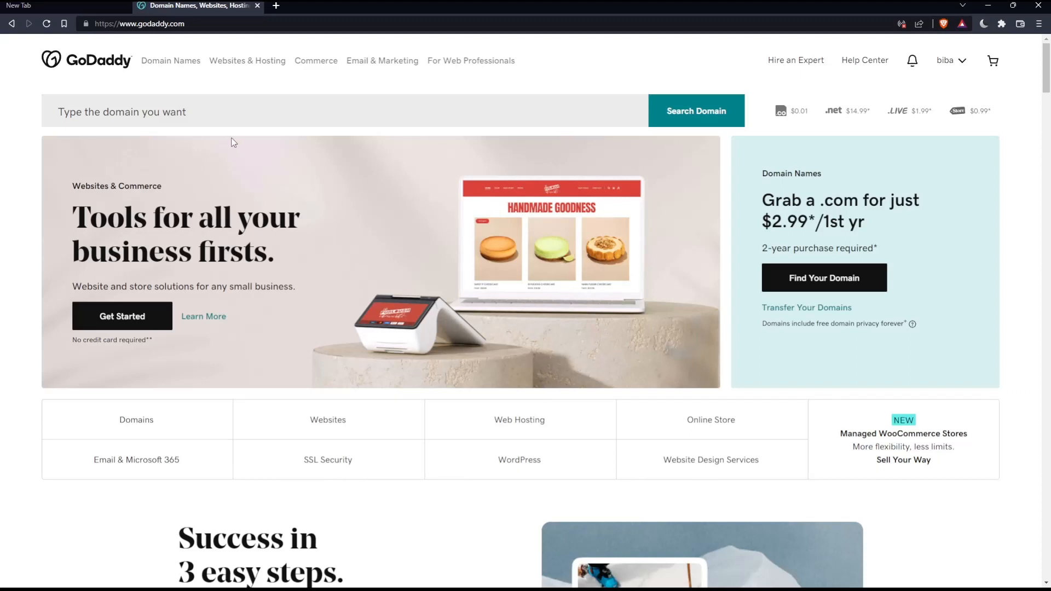
mouse_move(188, 89)
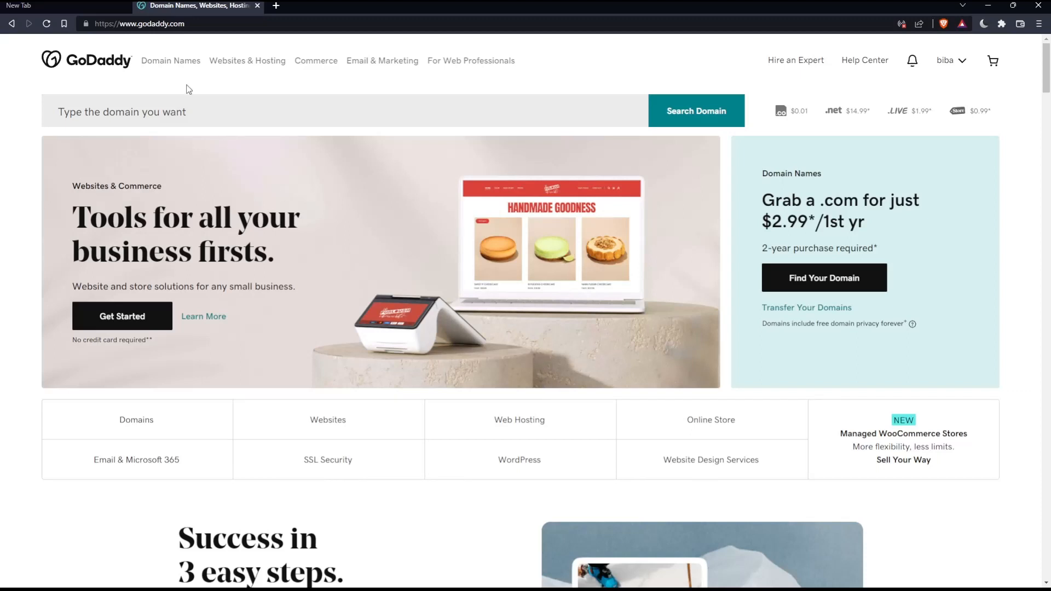
scroll("down", 3)
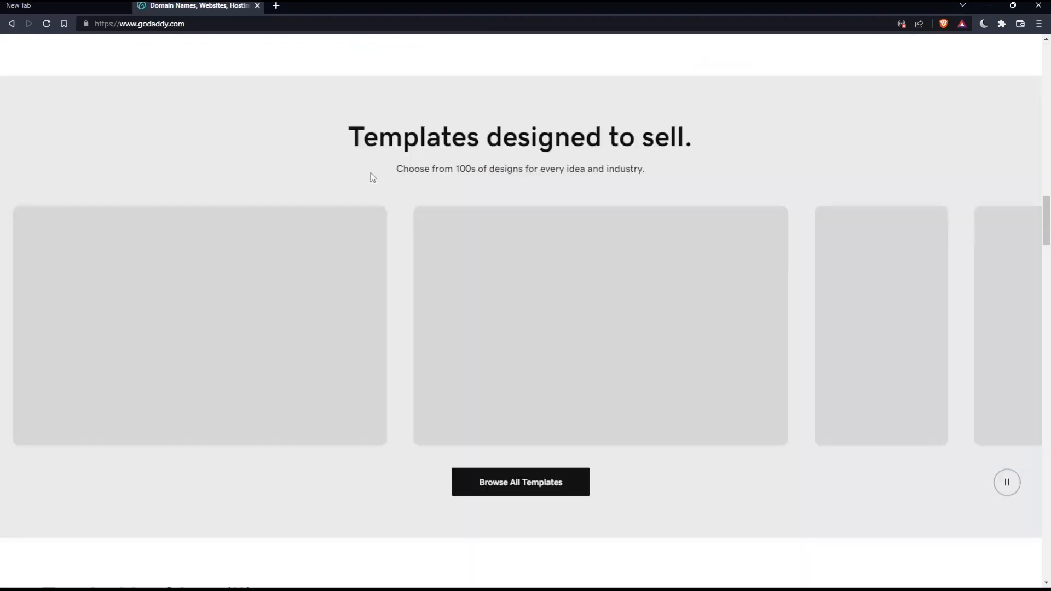
scroll("down", 3)
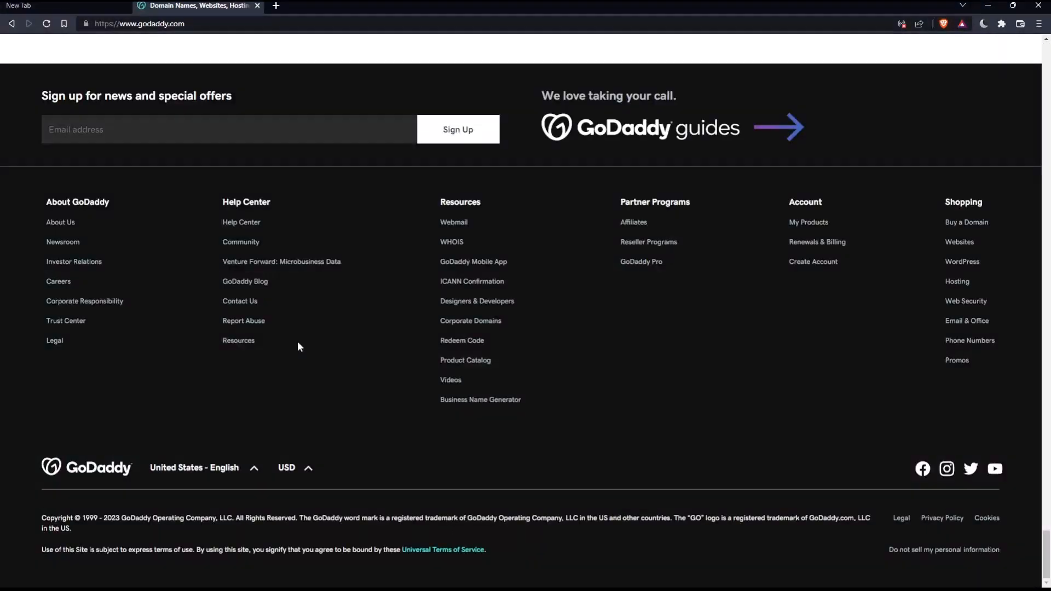
left_click(193, 467)
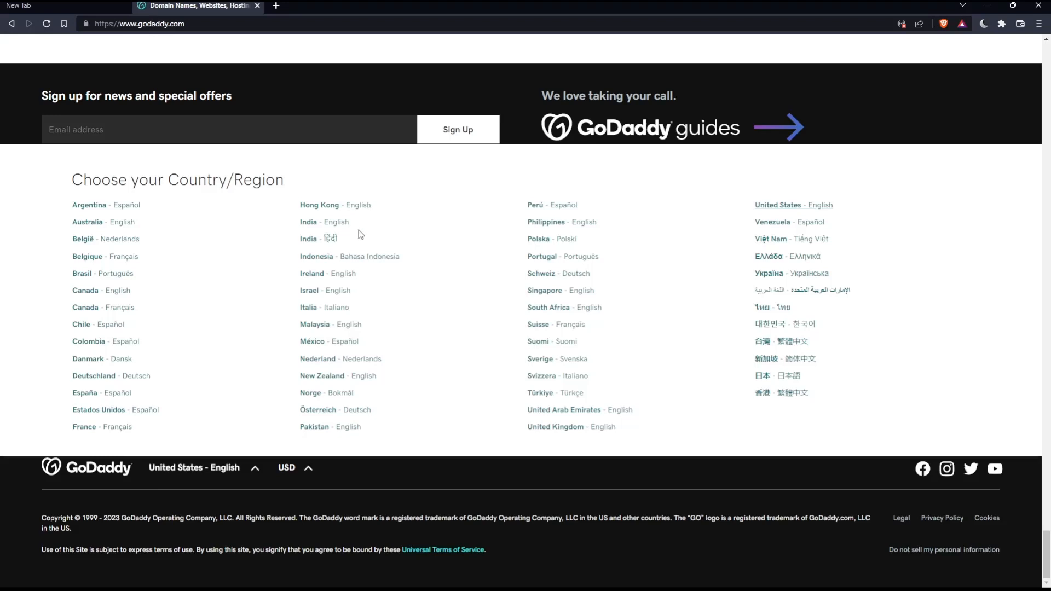
left_click(201, 467)
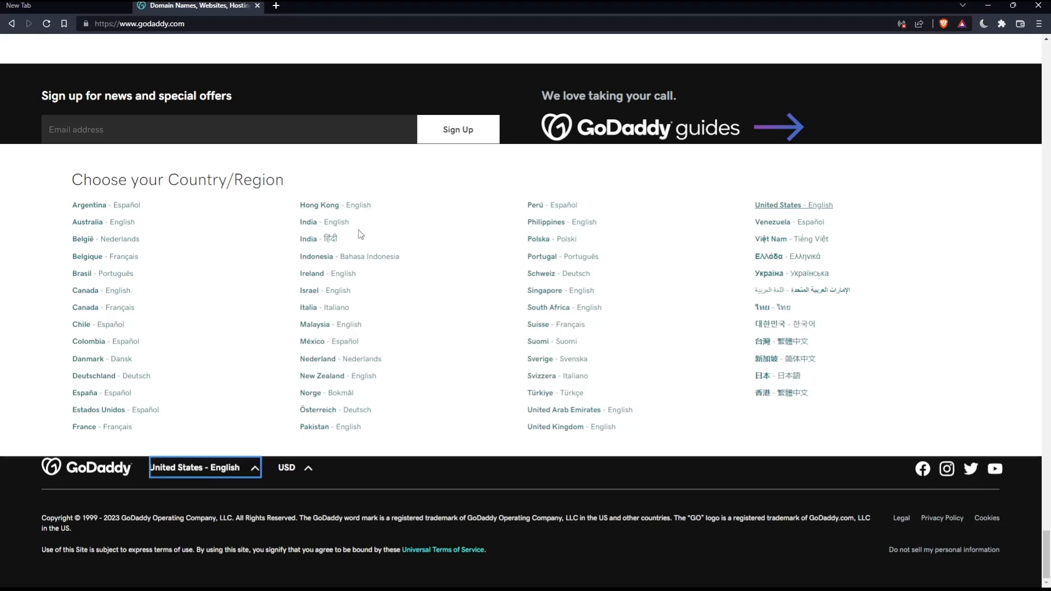
left_click(293, 468)
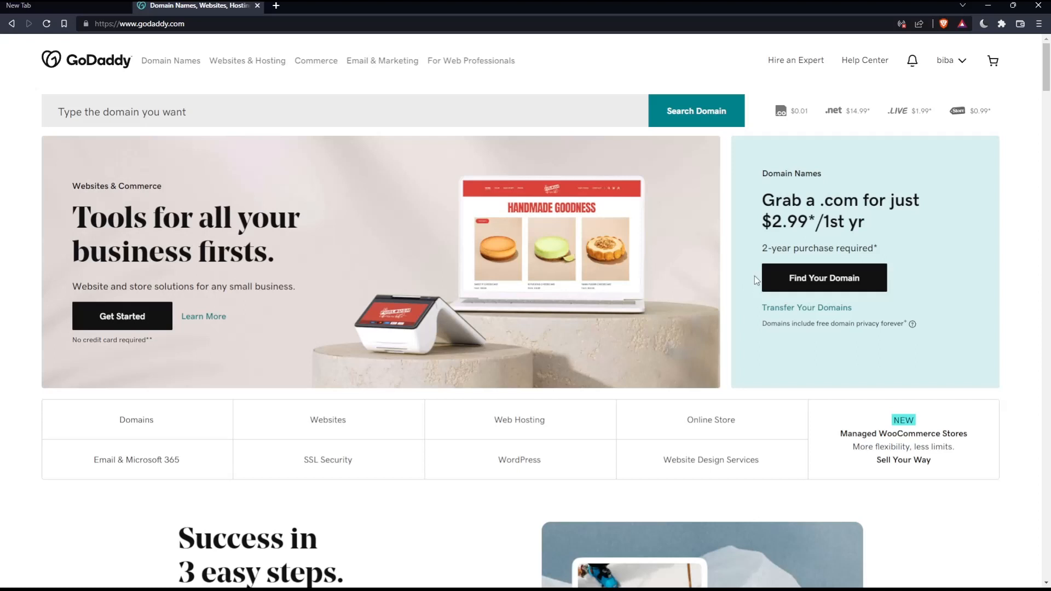
From the account name drop-down, choose 'Sign in to Office 365 Email'
left_click(946, 60)
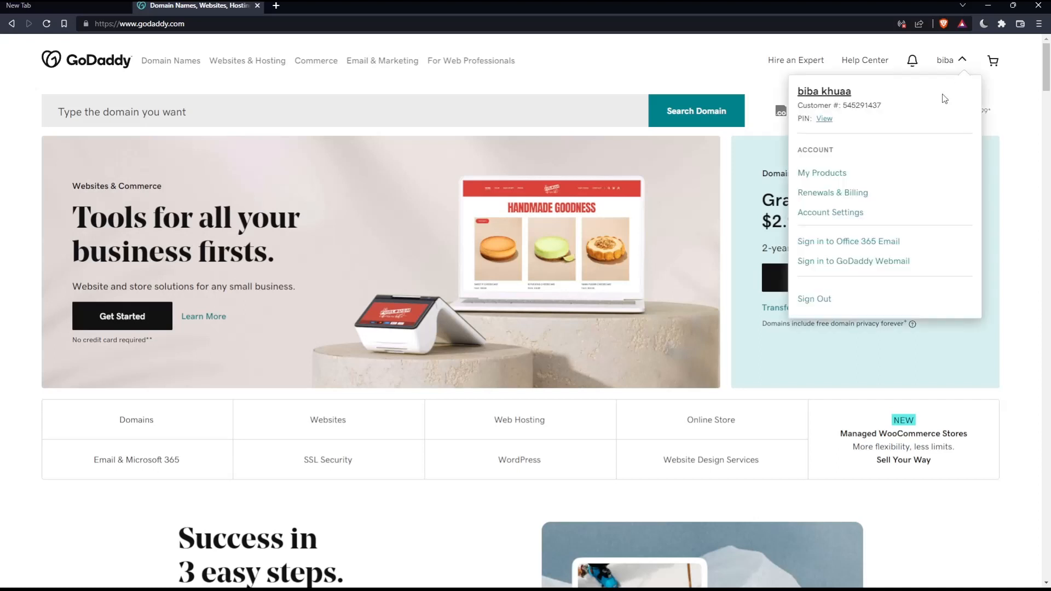
mouse_move(852, 197)
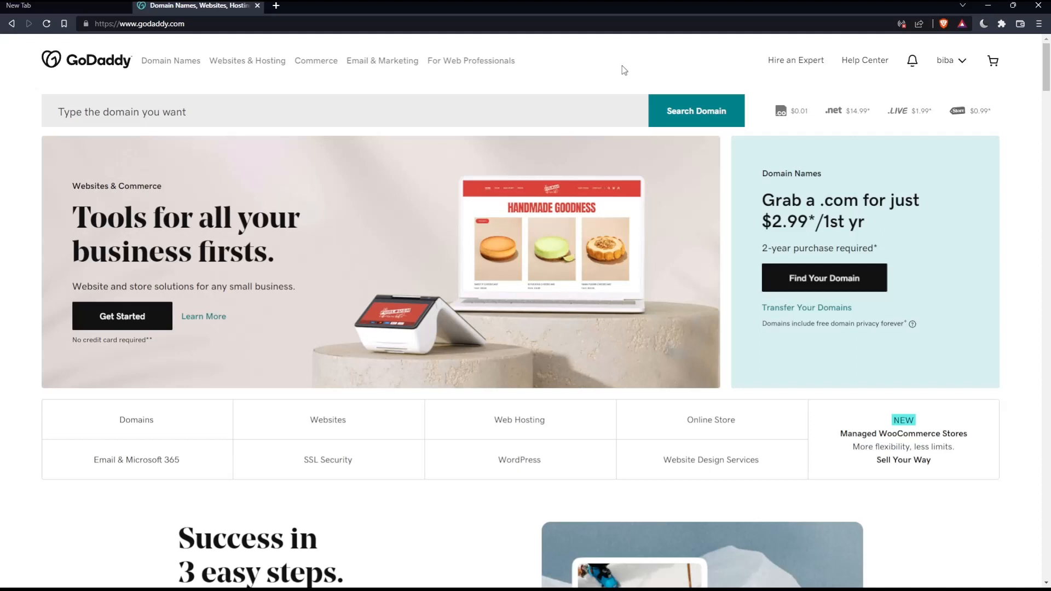
mouse_move(642, 231)
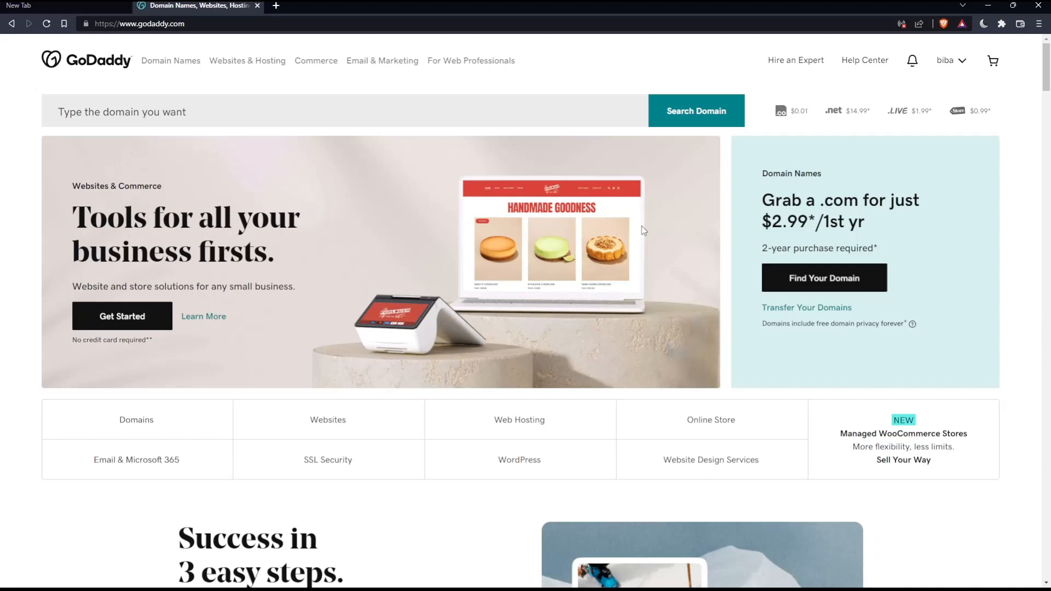
mouse_move(561, 317)
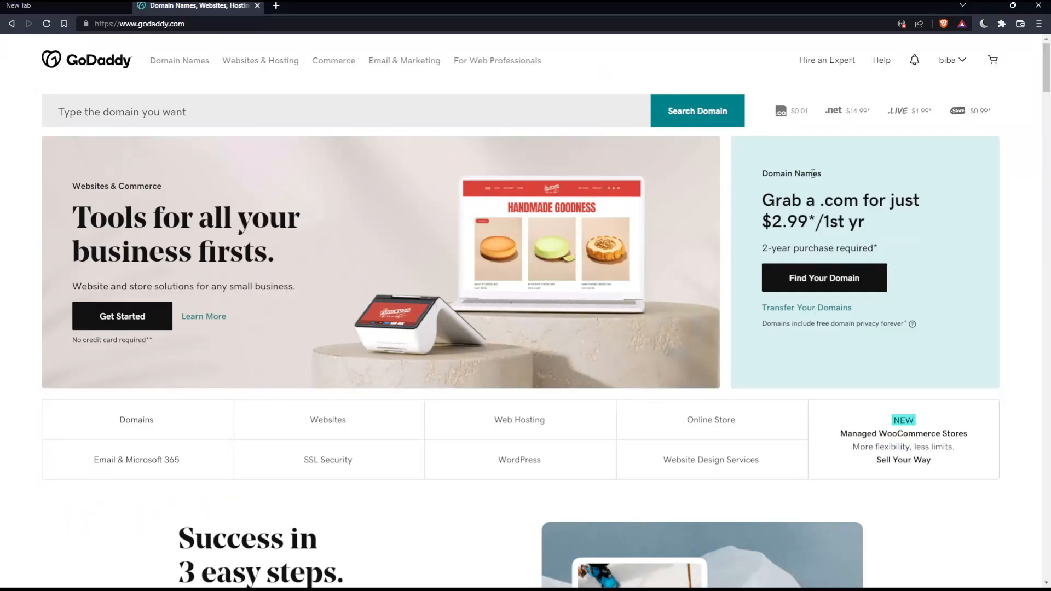
mouse_move(762, 131)
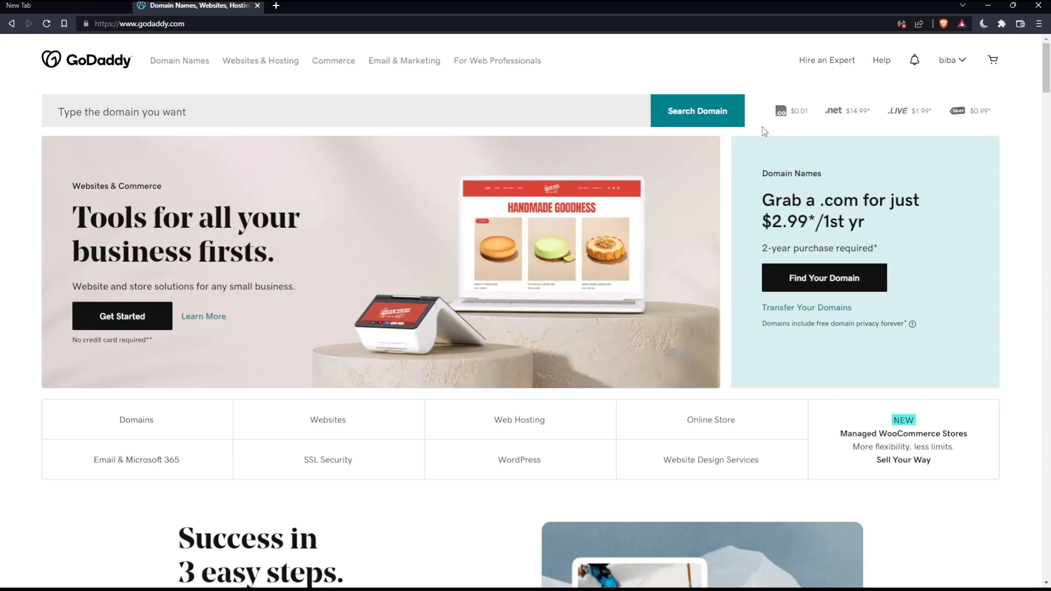
mouse_move(835, 69)
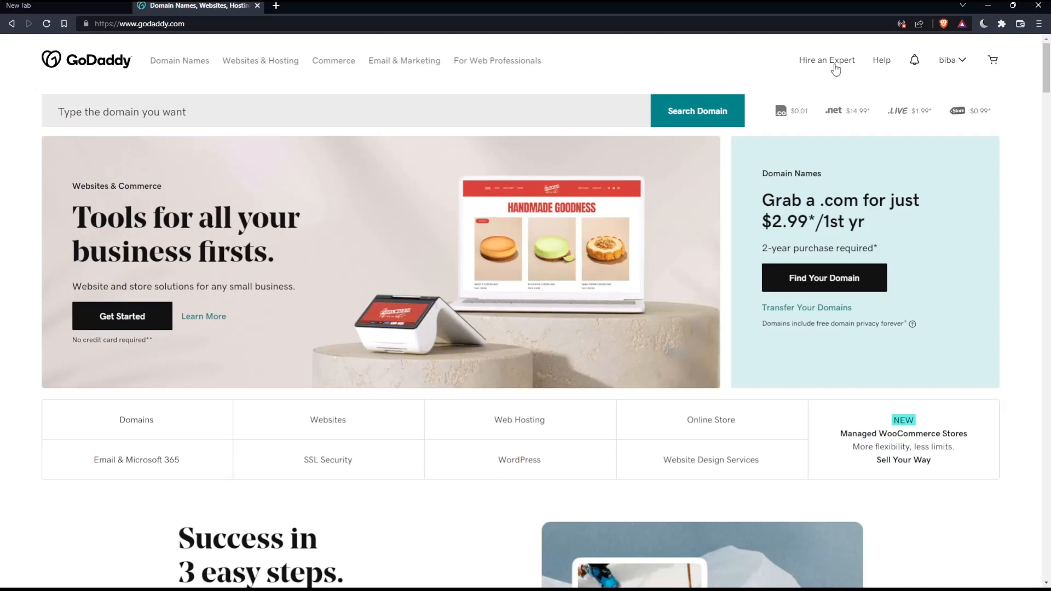
mouse_move(676, 221)
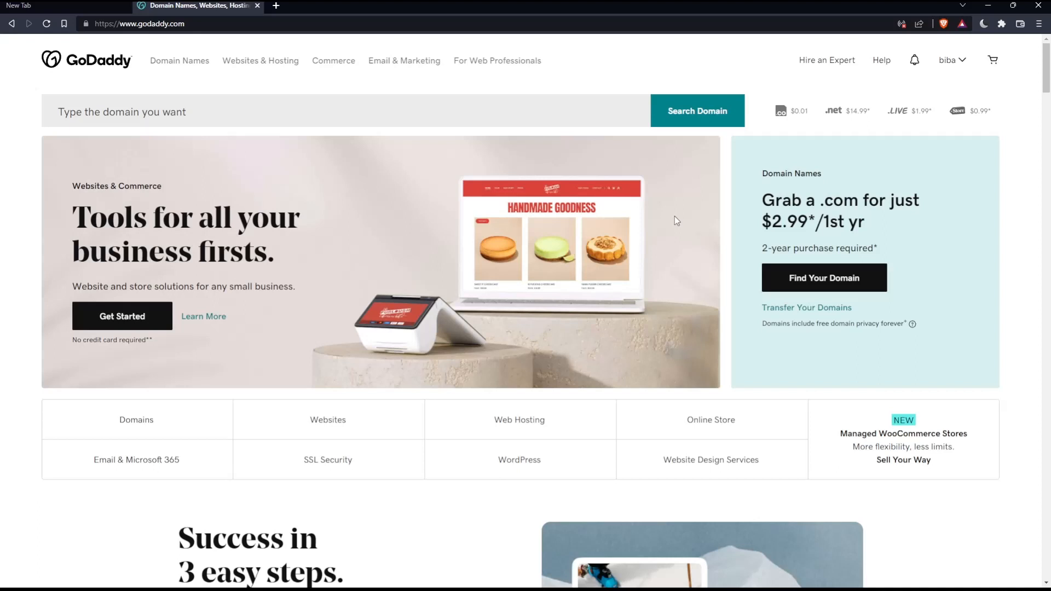
mouse_move(674, 217)
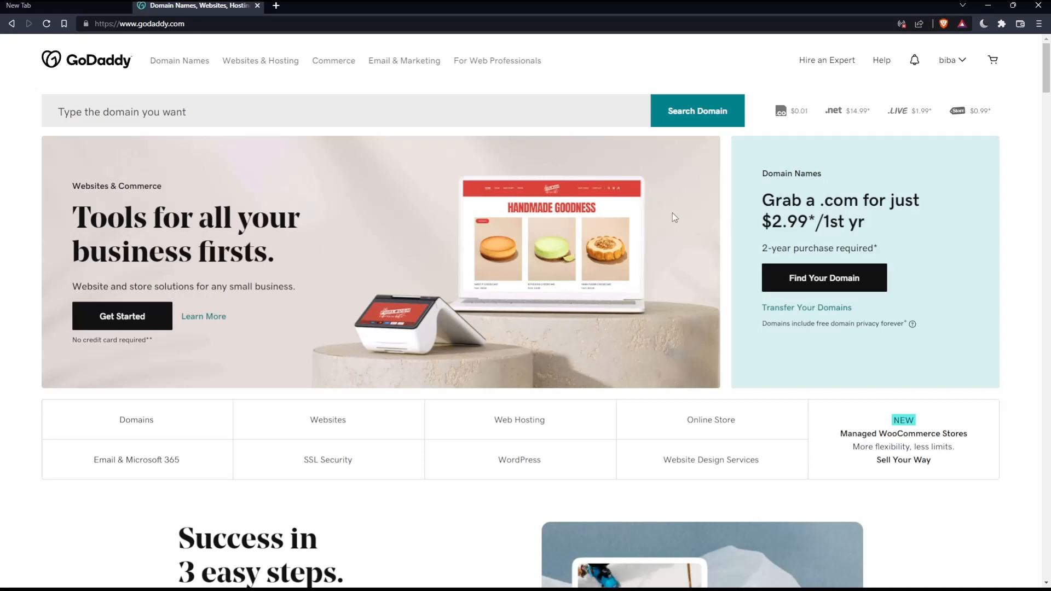
mouse_move(662, 222)
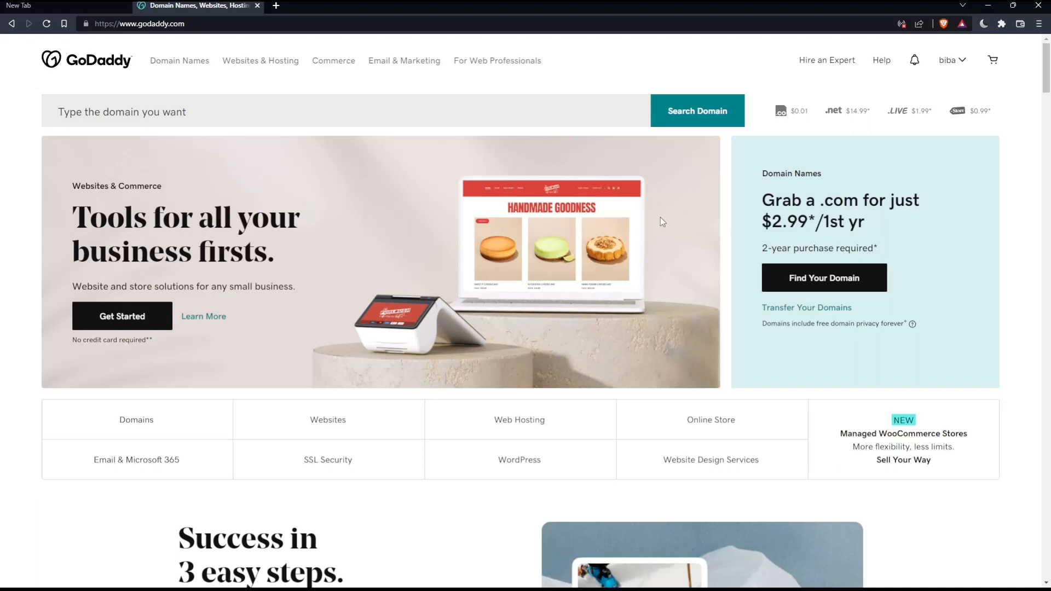
mouse_move(596, 161)
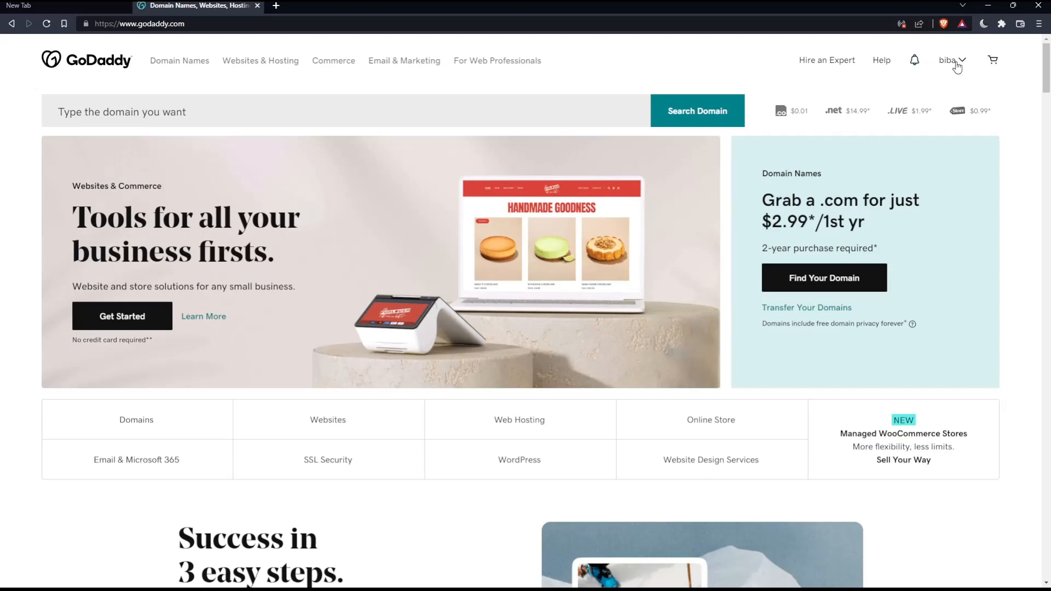
left_click(947, 60)
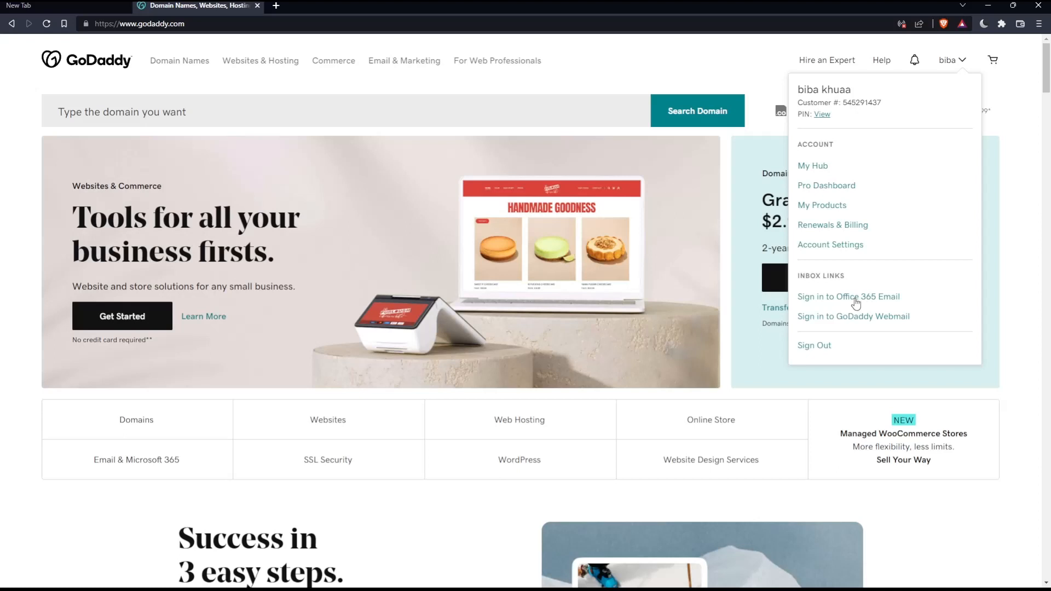
left_click(848, 296)
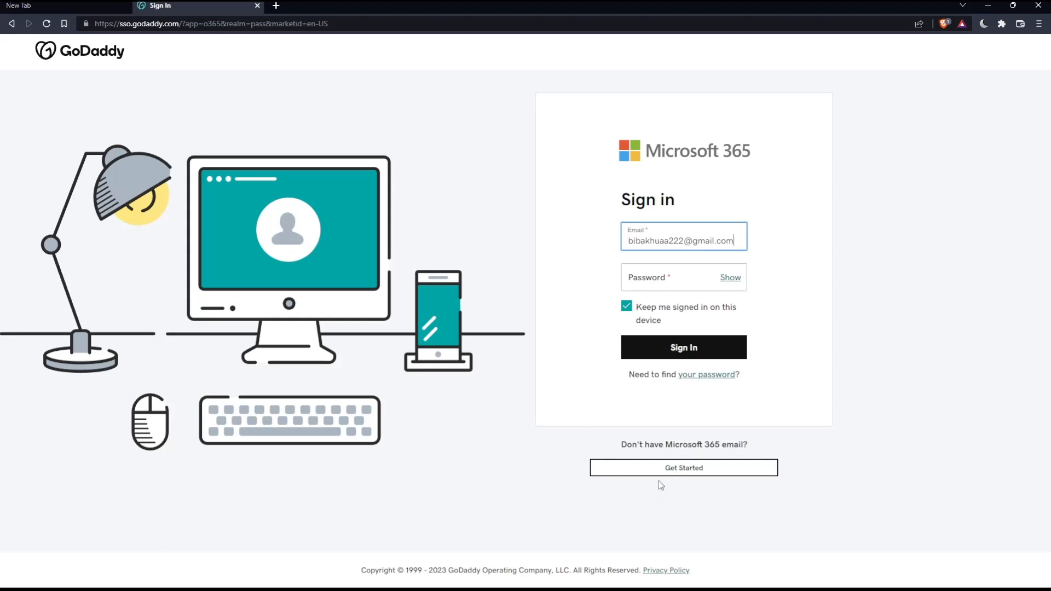
mouse_move(645, 322)
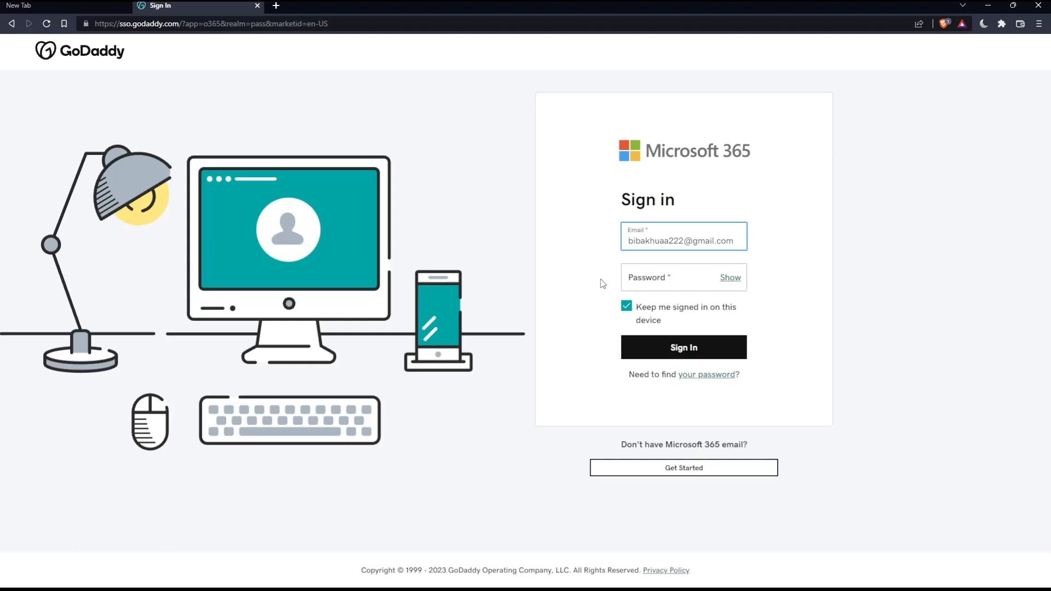
Type '--' into the Microsoft 365 Email field and submit the sign-in
type("--")
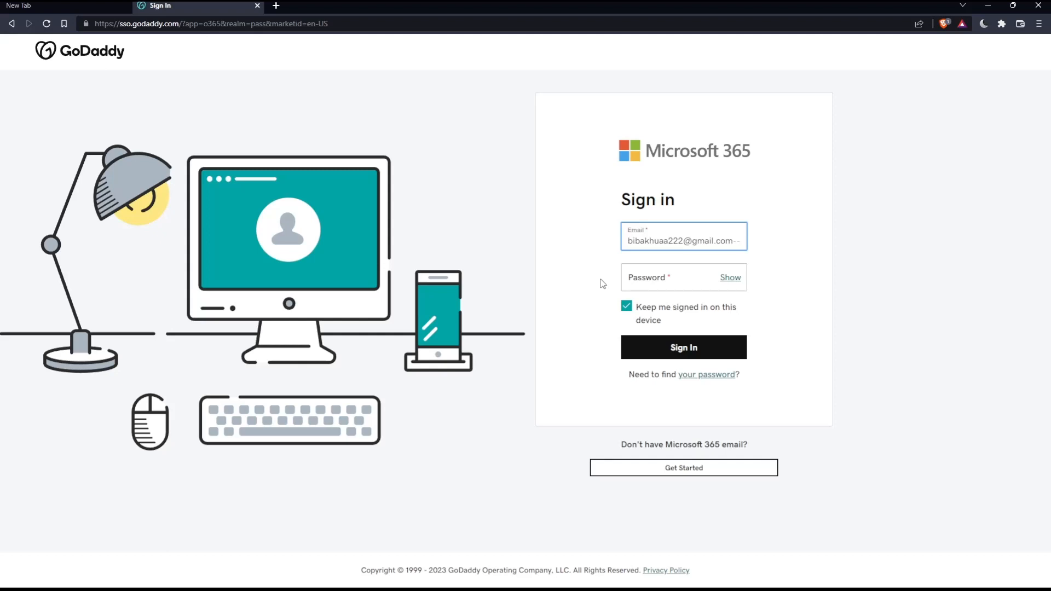
mouse_move(452, 242)
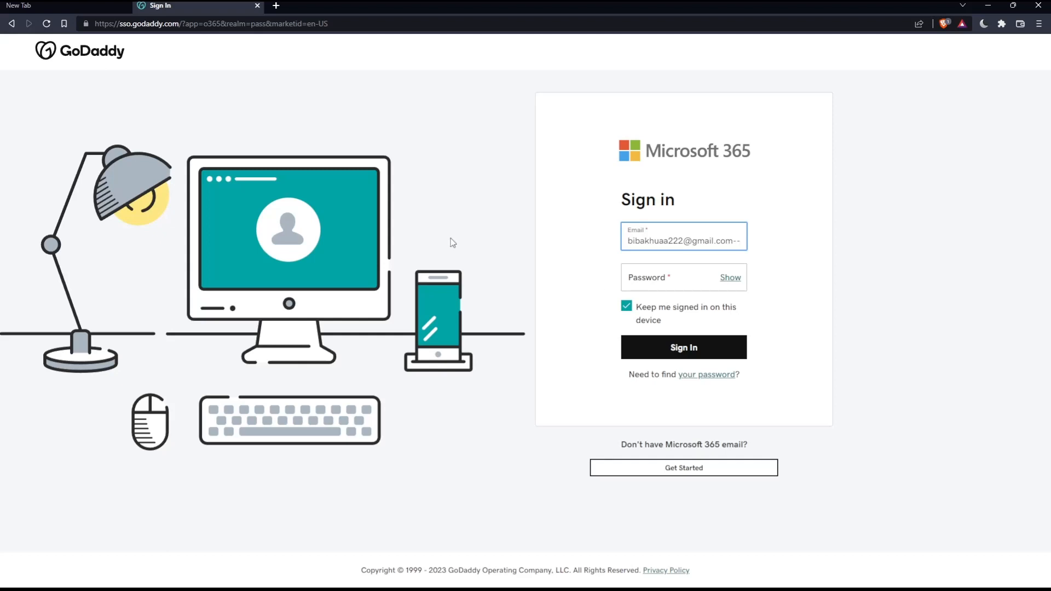
left_click(683, 347)
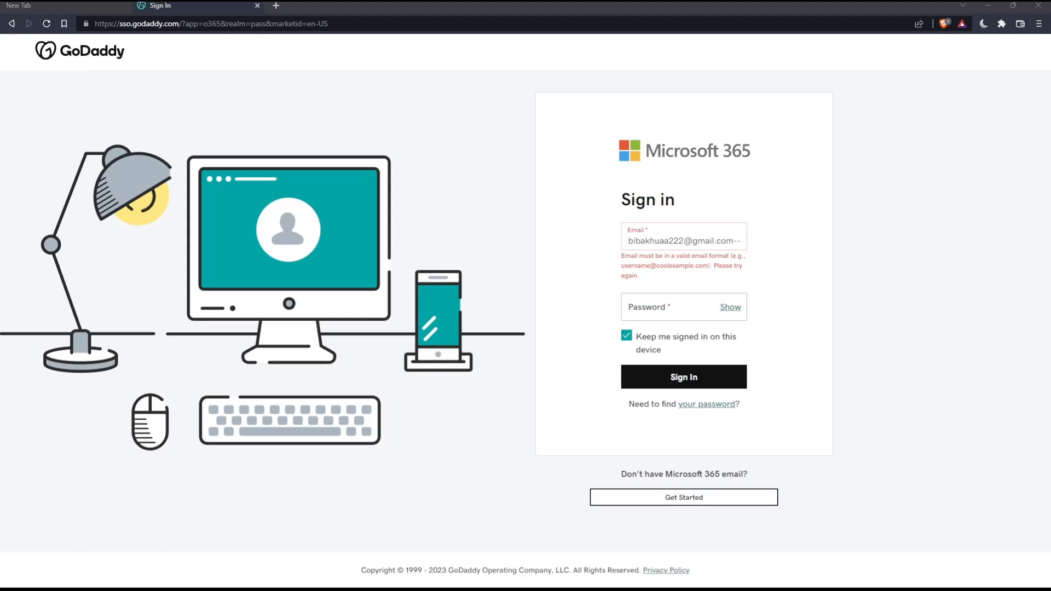